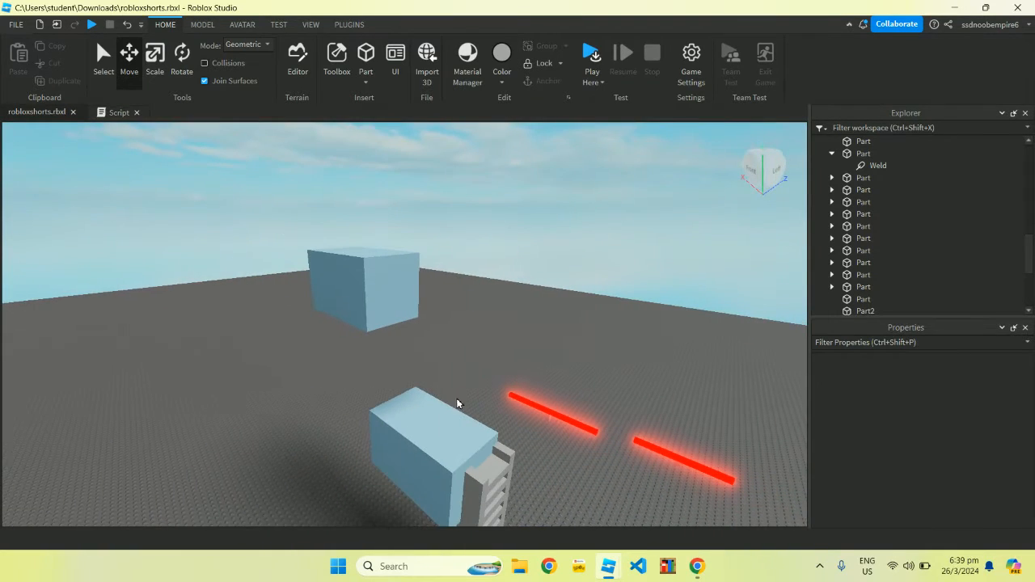
{"action": "mouse_move", "coordinate": [436, 398]}
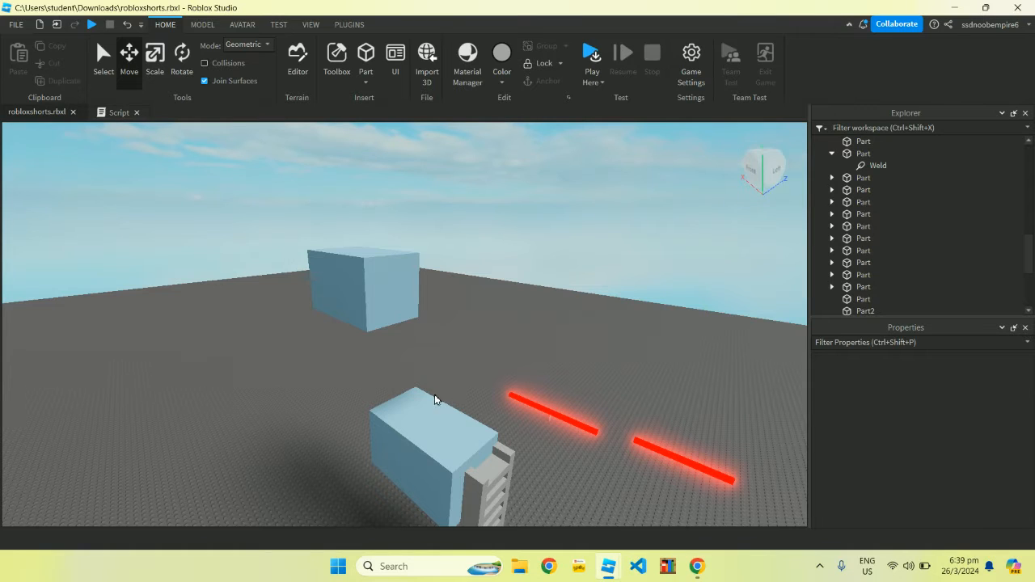
Insert a TrussPart into Workspace from the insert list.
{"action": "left_click", "coordinate": [817, 141]}
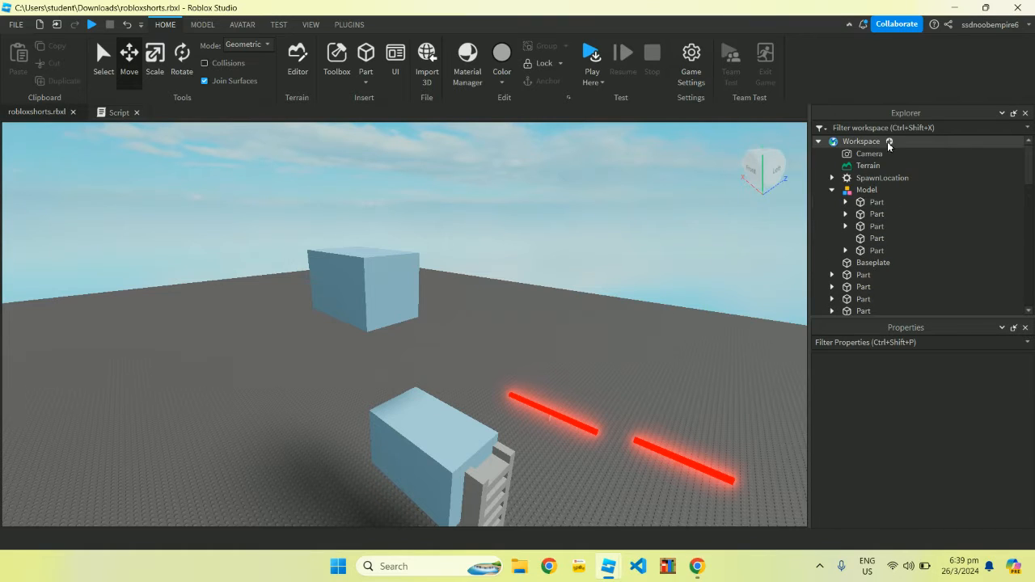
{"action": "left_click", "coordinate": [889, 140]}
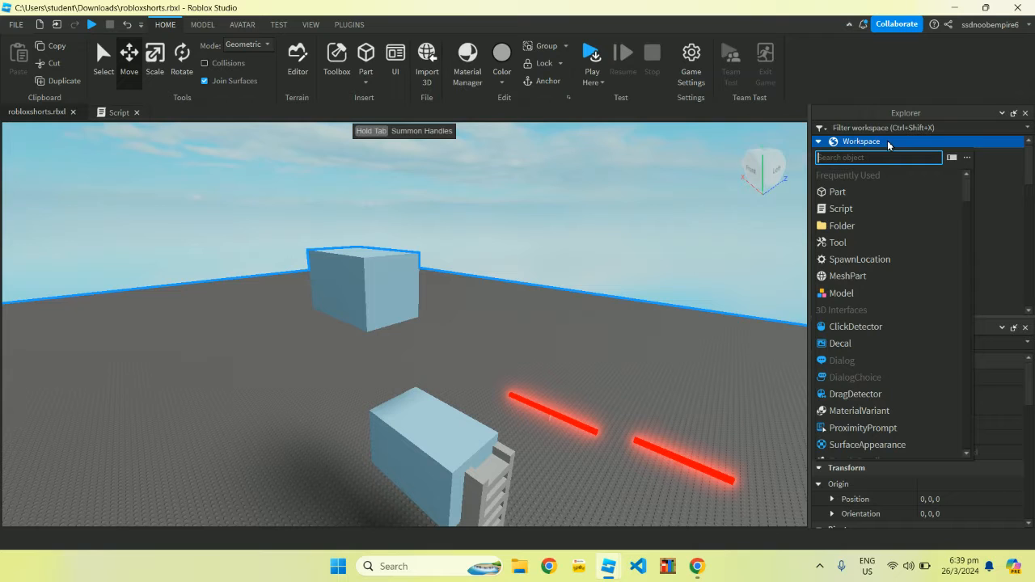
{"action": "type", "text": "tru"}
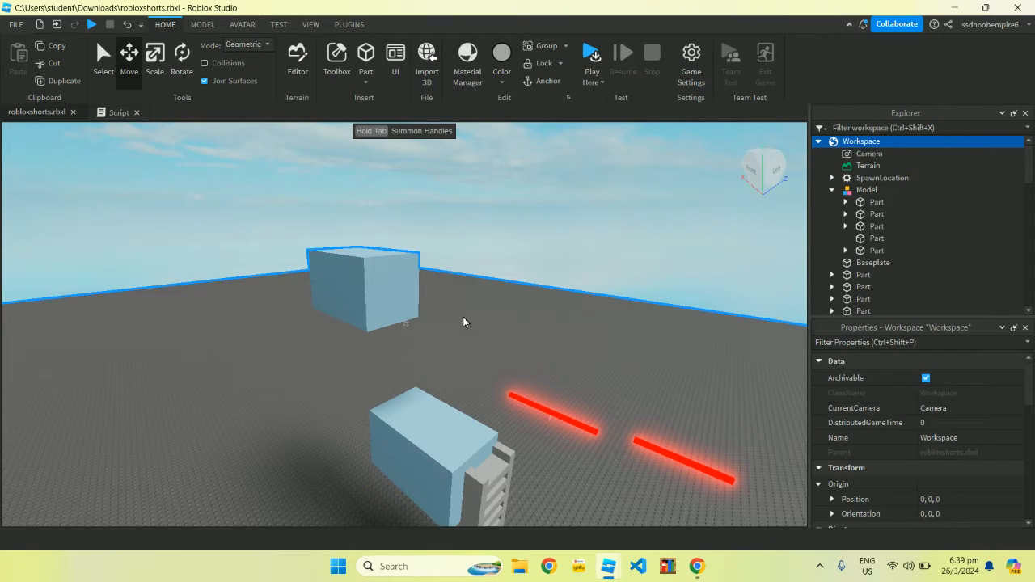
{"action": "left_click", "coordinate": [408, 405]}
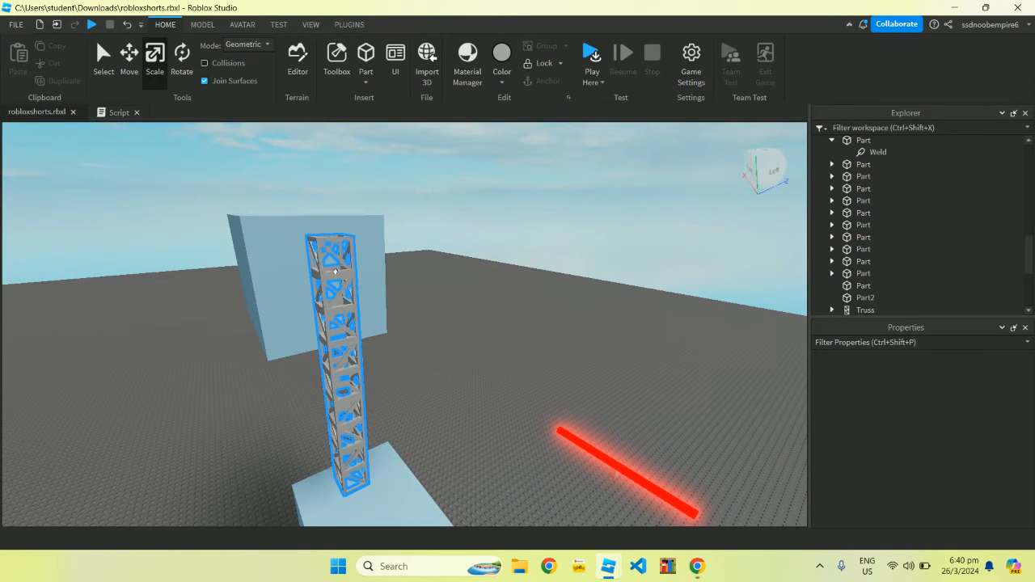
Select the light-blue wall behind the truss, then clear the selection.
{"action": "left_click", "coordinate": [862, 298]}
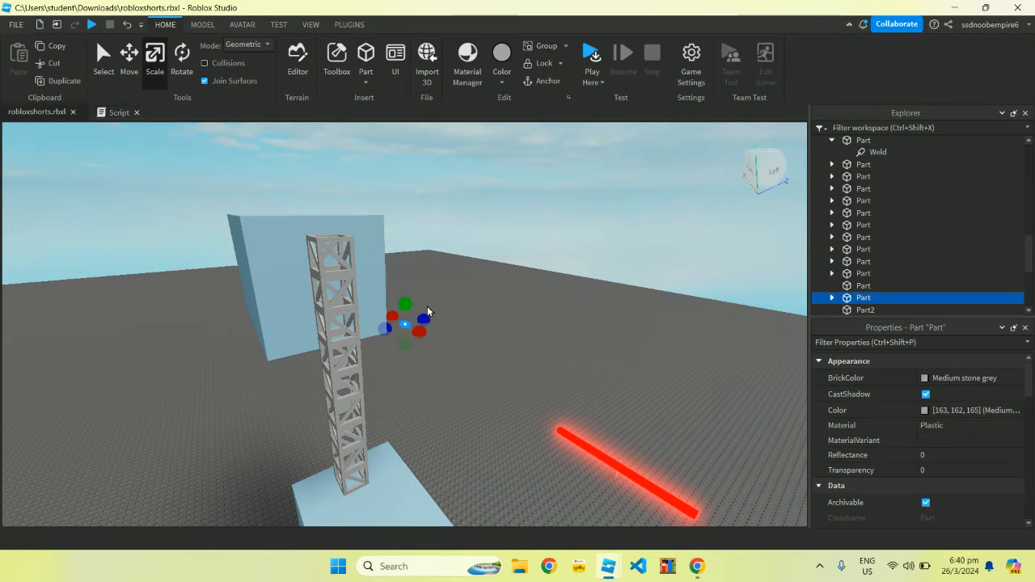
{"action": "left_click", "coordinate": [408, 329]}
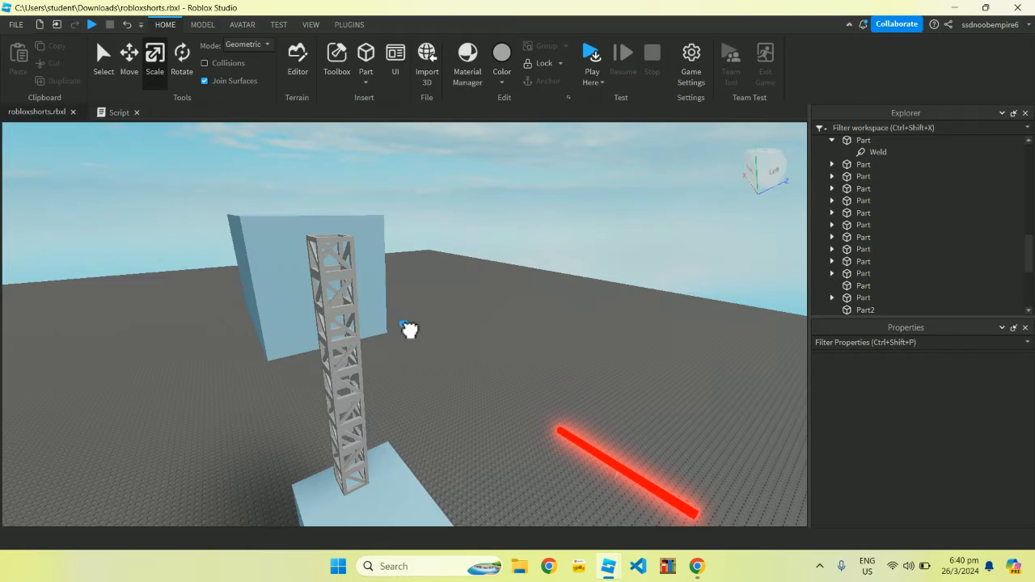
{"action": "left_click", "coordinate": [331, 364]}
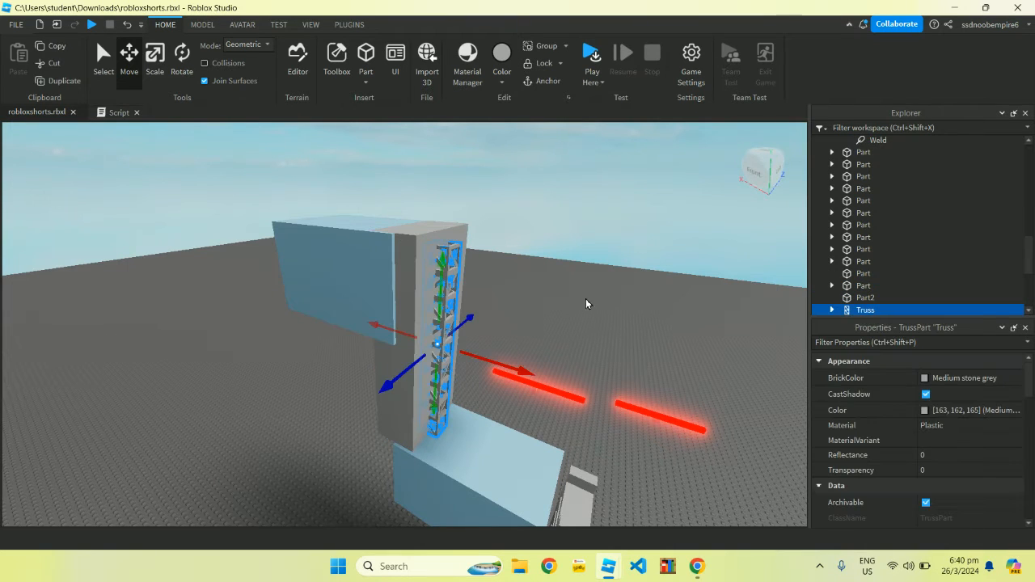
Deselect the truss inside the wall and select the grey wall covering it.
{"action": "left_click", "coordinate": [962, 470]}
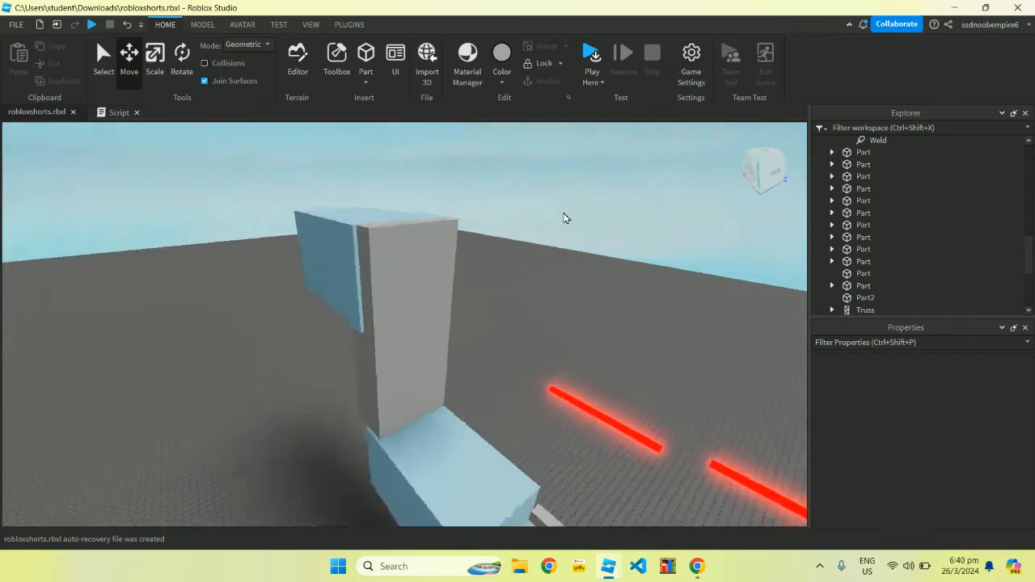
{"action": "left_click", "coordinate": [864, 309]}
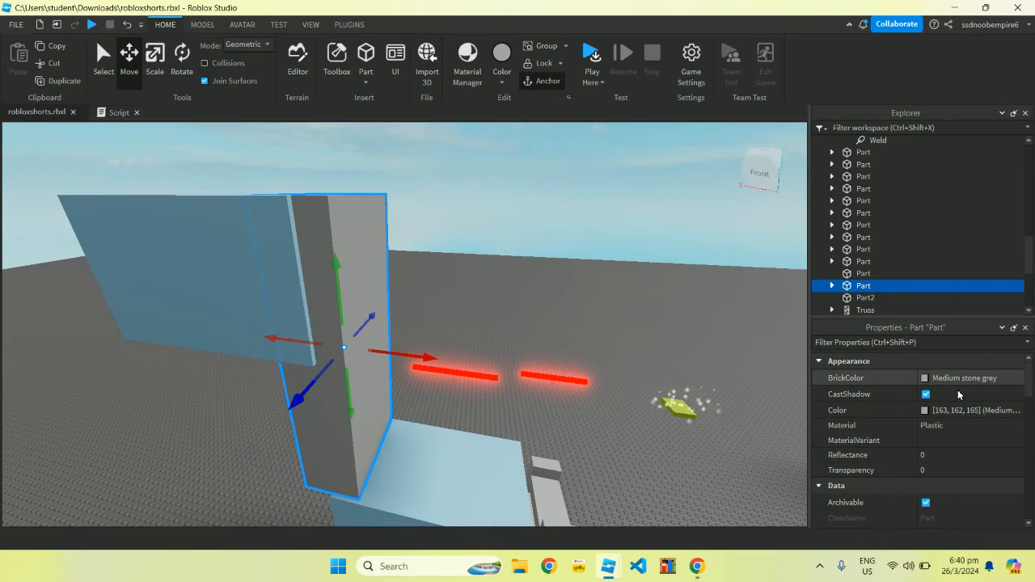
Try Cobblestone on the grey wall, then settle on DiamondPlate.
{"action": "left_click", "coordinate": [967, 425]}
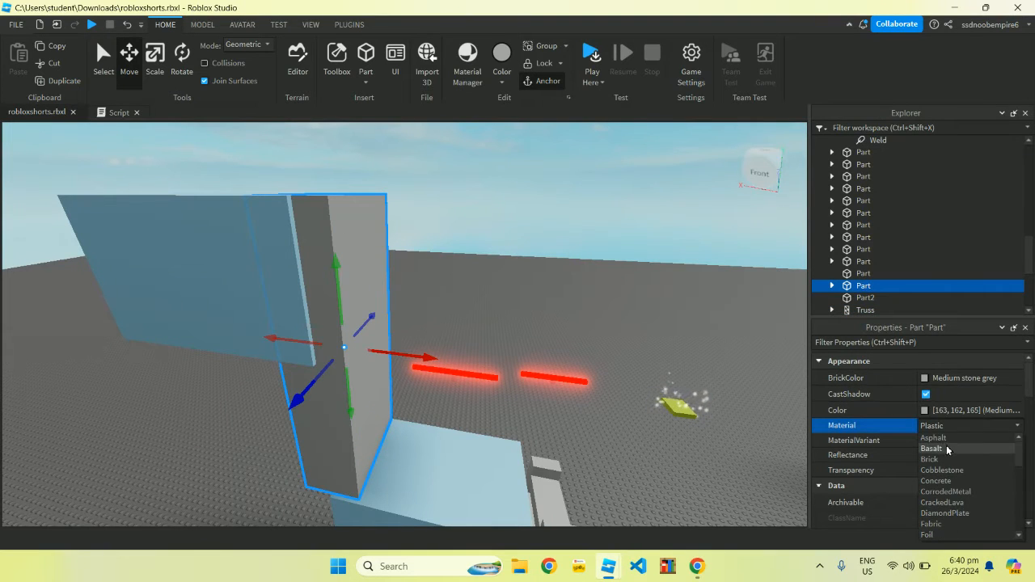
{"action": "left_click", "coordinate": [941, 470]}
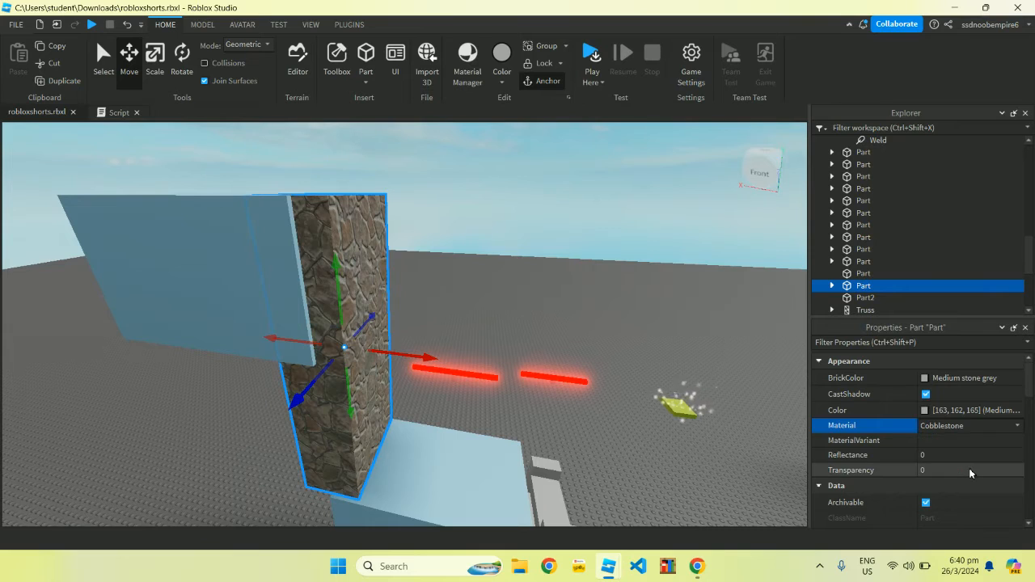
{"action": "left_click", "coordinate": [968, 426]}
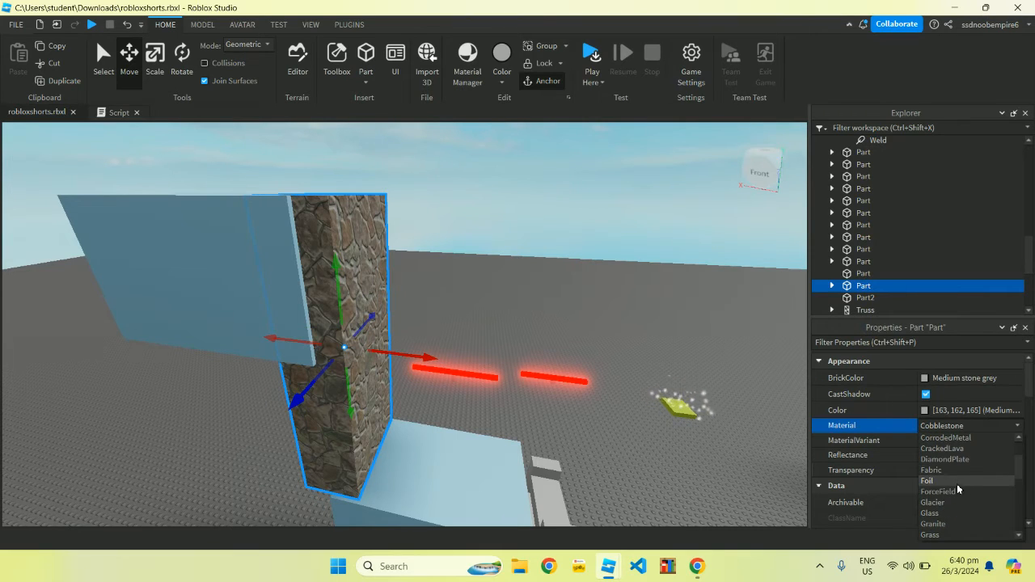
{"action": "left_click", "coordinate": [944, 448]}
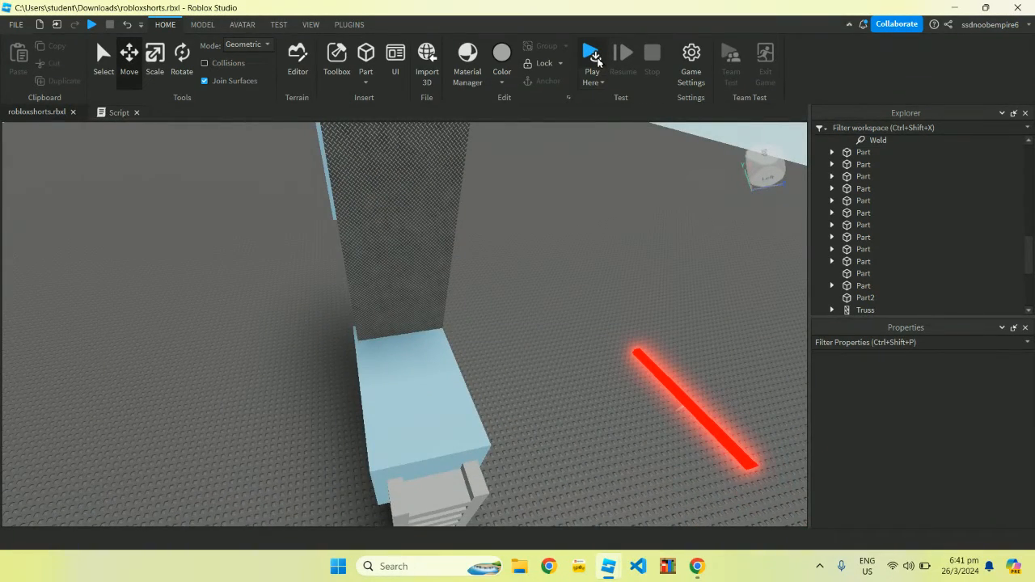
Launch a Play Here test of the obby and wait for it to load.
{"action": "left_click", "coordinate": [592, 57]}
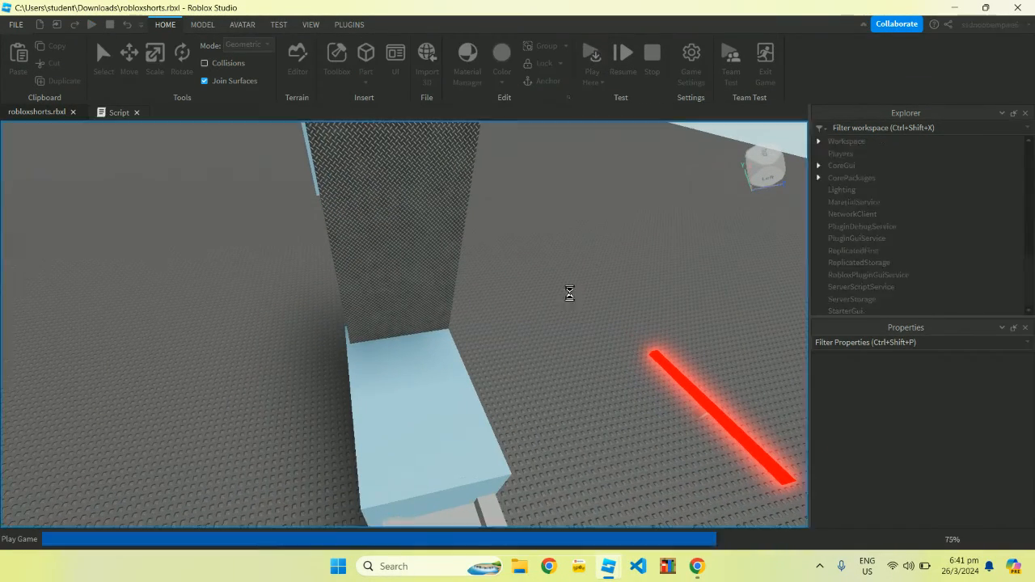
{"action": "left_click", "coordinate": [592, 52]}
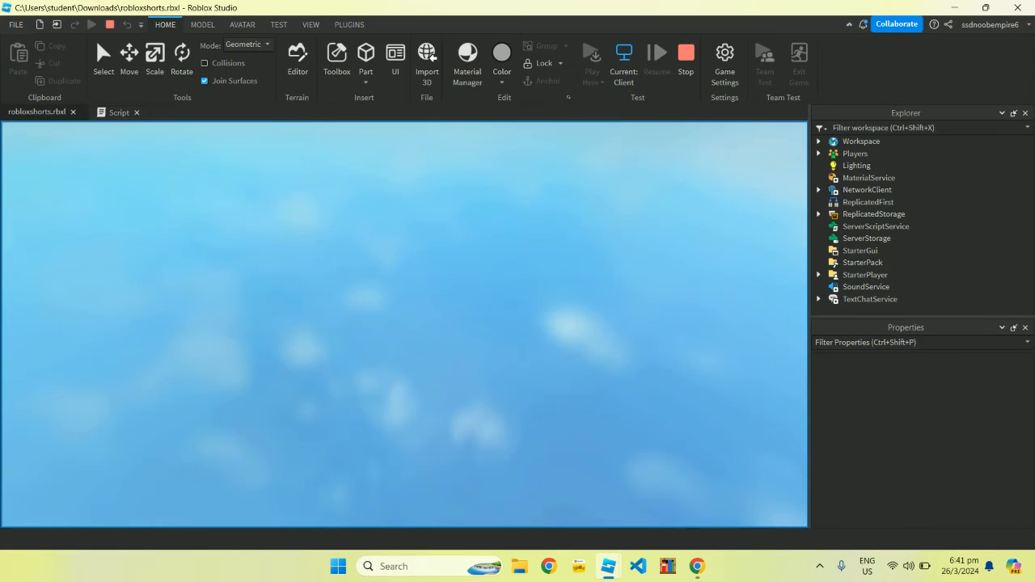
{"action": "left_click", "coordinate": [592, 51]}
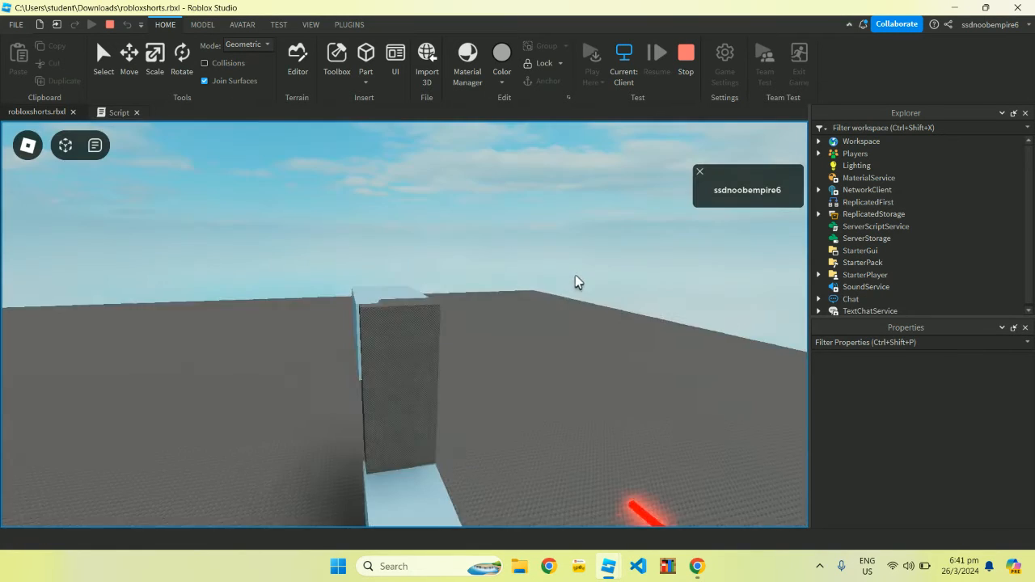